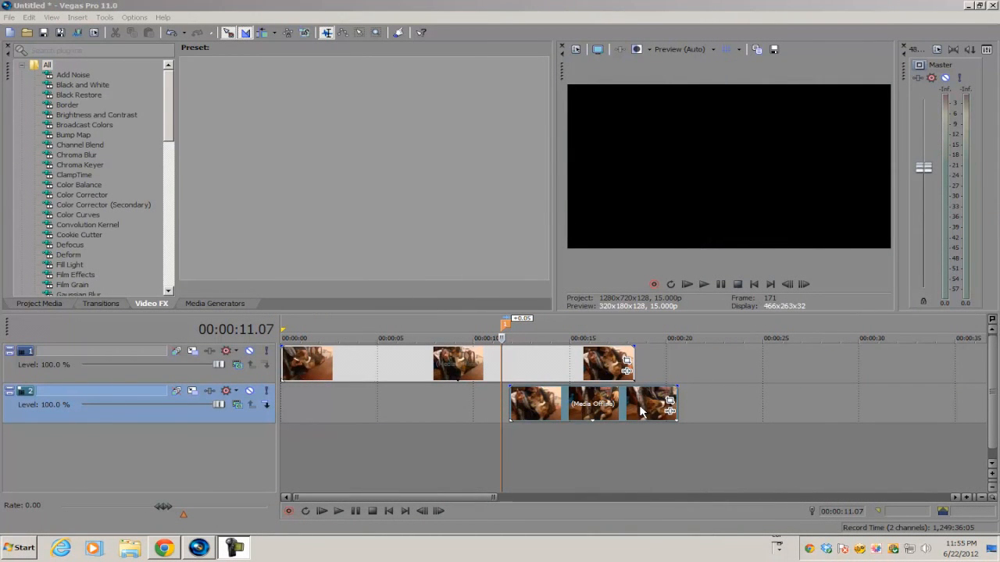
mouse_move(510, 382)
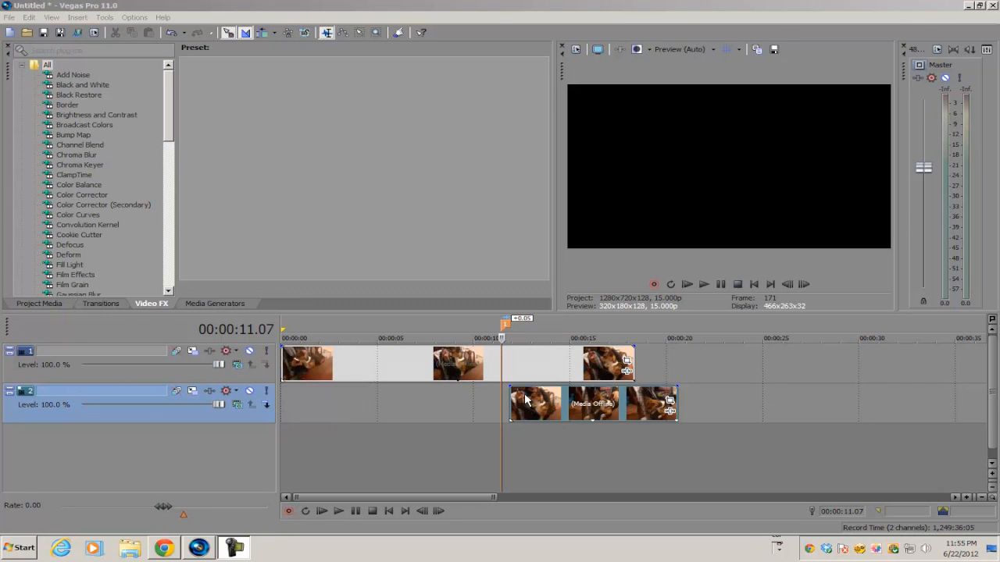
mouse_move(512, 370)
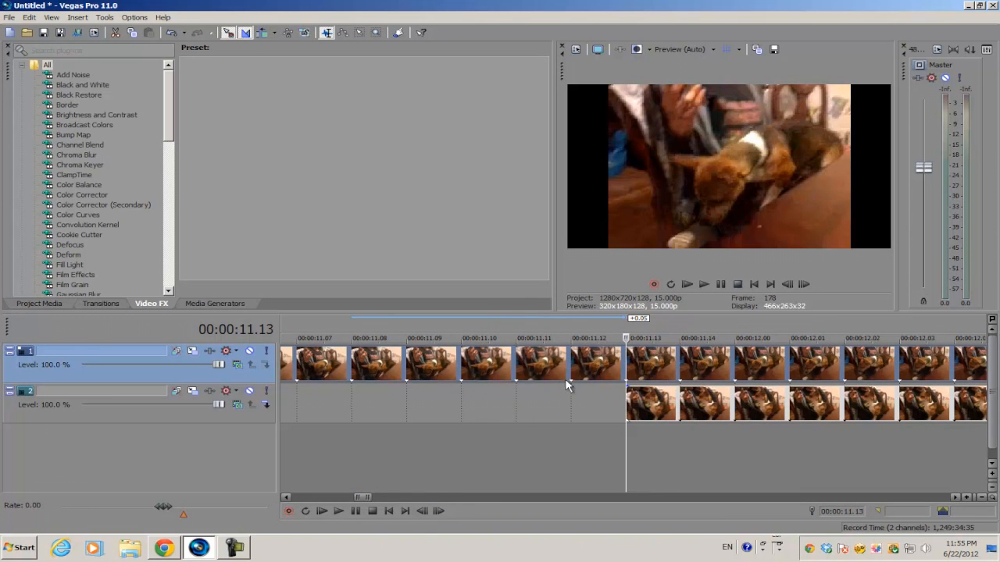
mouse_move(574, 385)
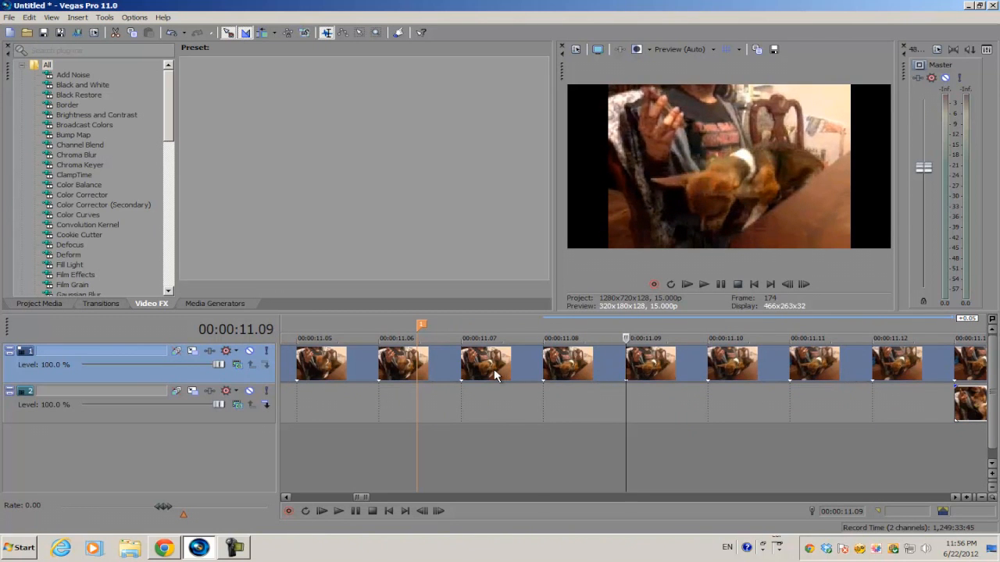
mouse_move(587, 372)
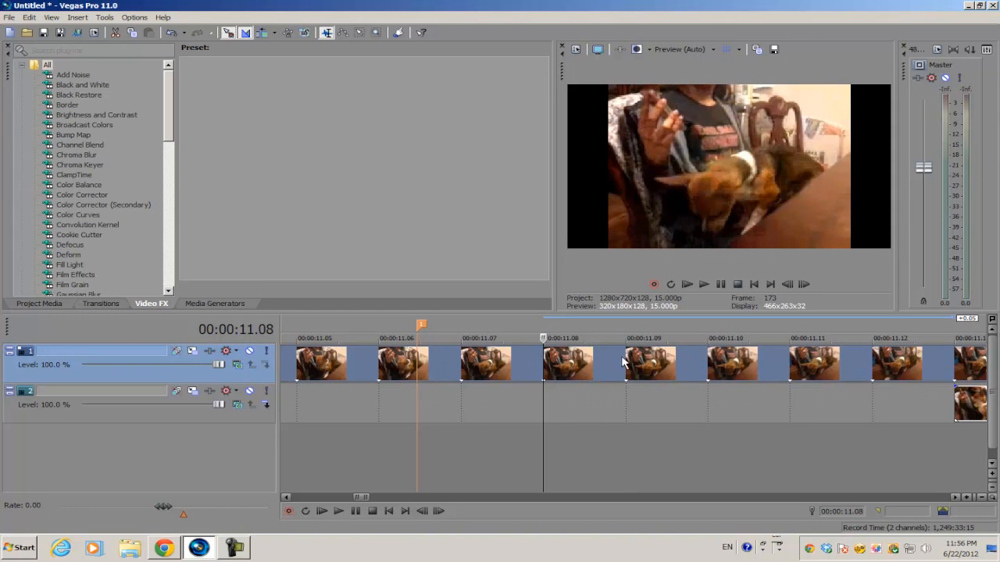
mouse_move(578, 367)
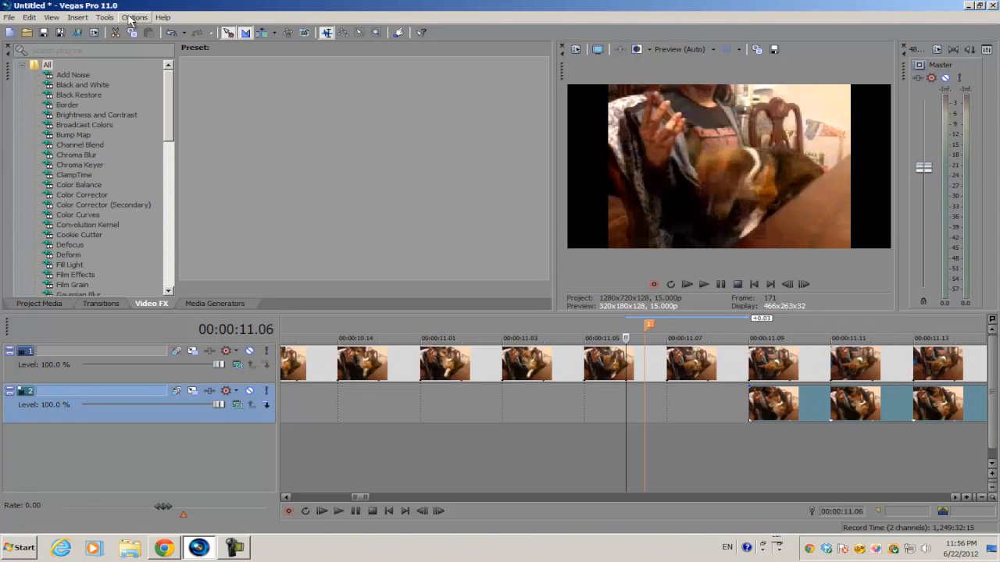
Open the Options menu to reach the Quantize to Frames setting.
click(134, 18)
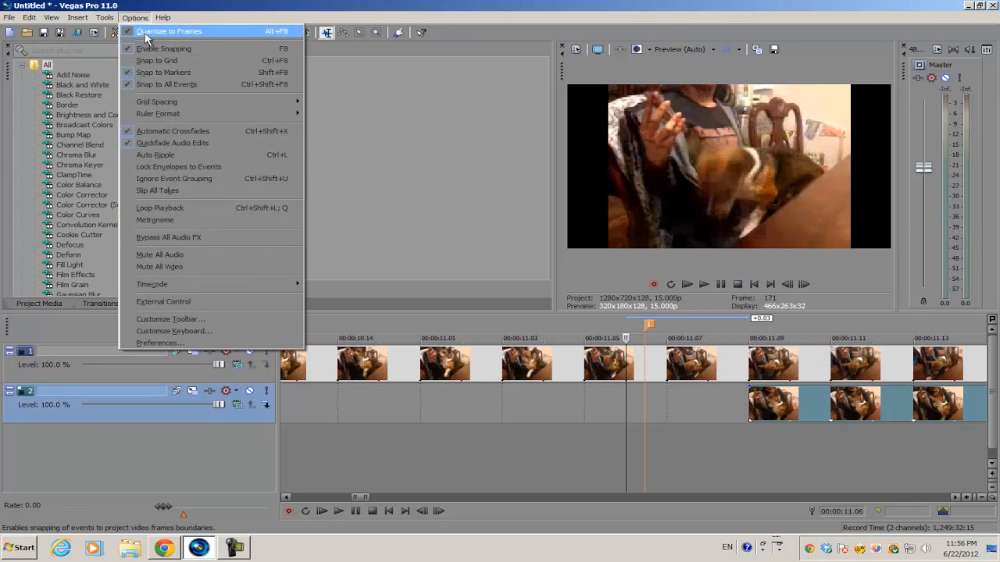
mouse_move(160, 37)
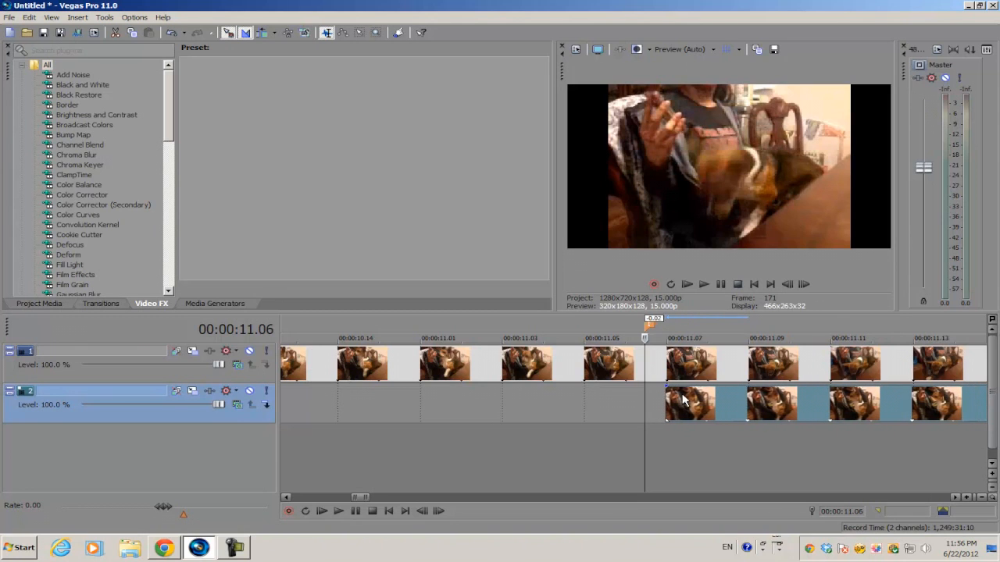
Drag the track 2 clip left to start at the marker near 00:00:11.06.
drag(690, 404, 674, 404)
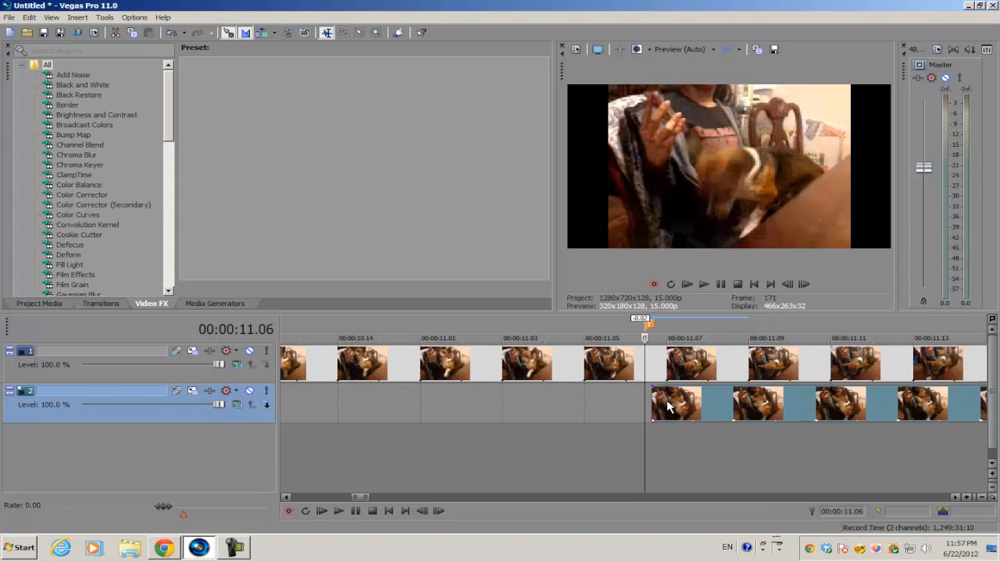